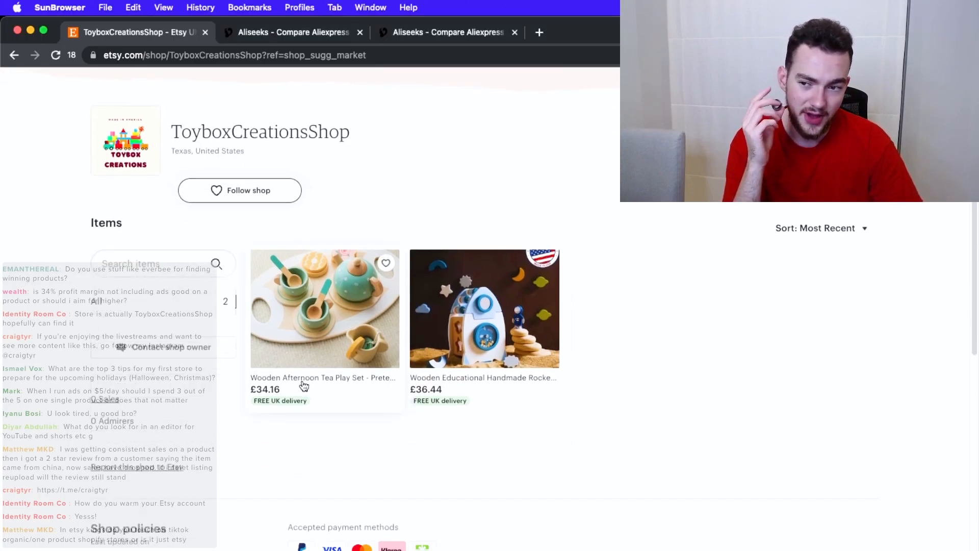
pyautogui.moveTo(603, 390)
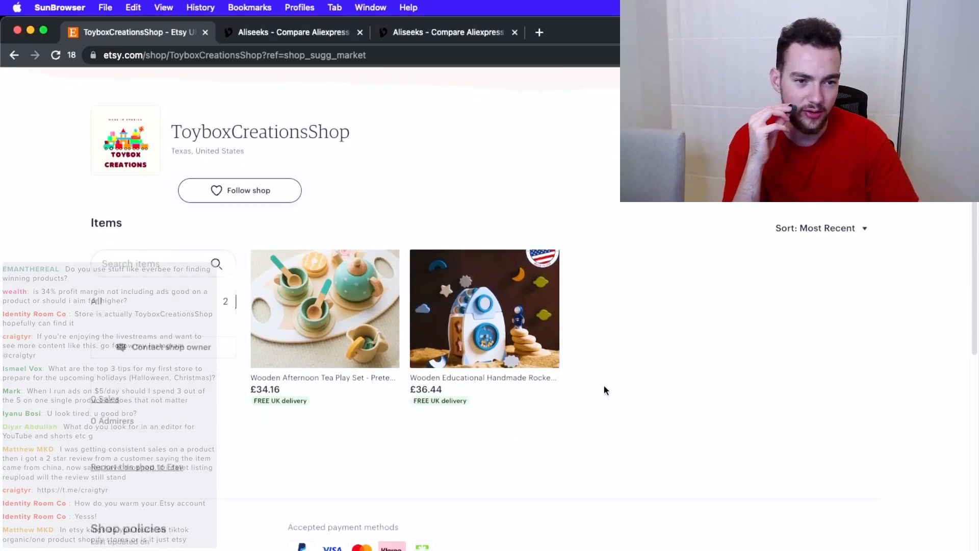
pyautogui.moveTo(195, 165)
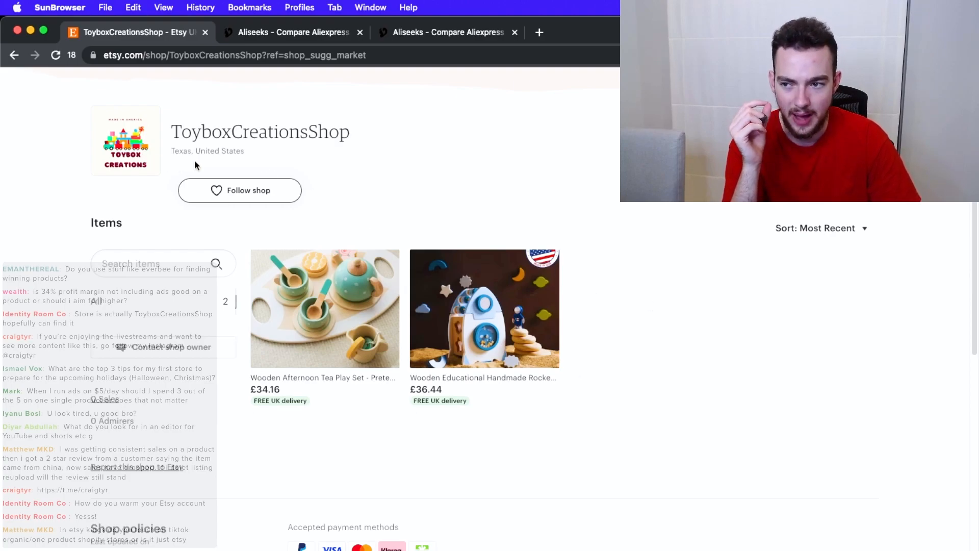
pyautogui.moveTo(454, 264)
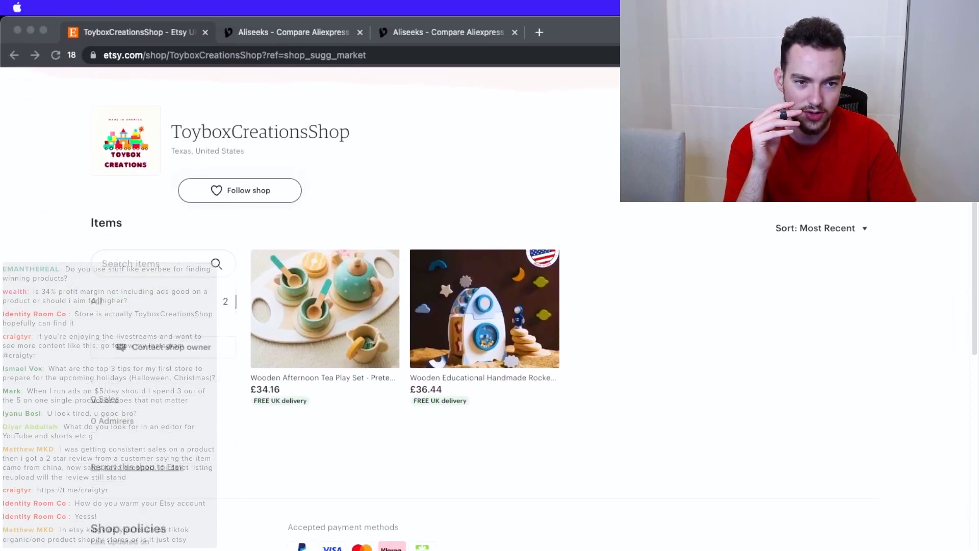
# - Open the Wooden Afternoon Tea Play Set listing and scroll to its Item details
pyautogui.scroll(-3)
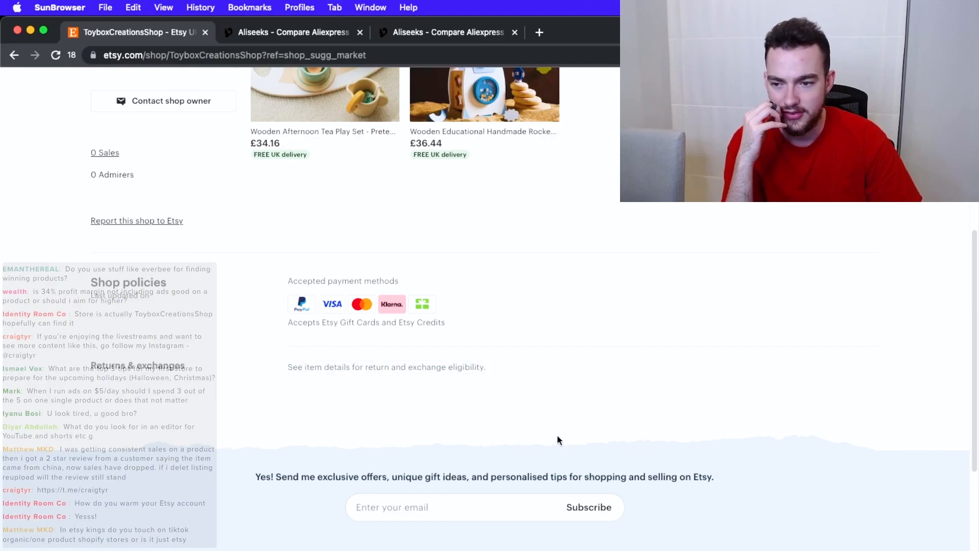
pyautogui.moveTo(353, 434)
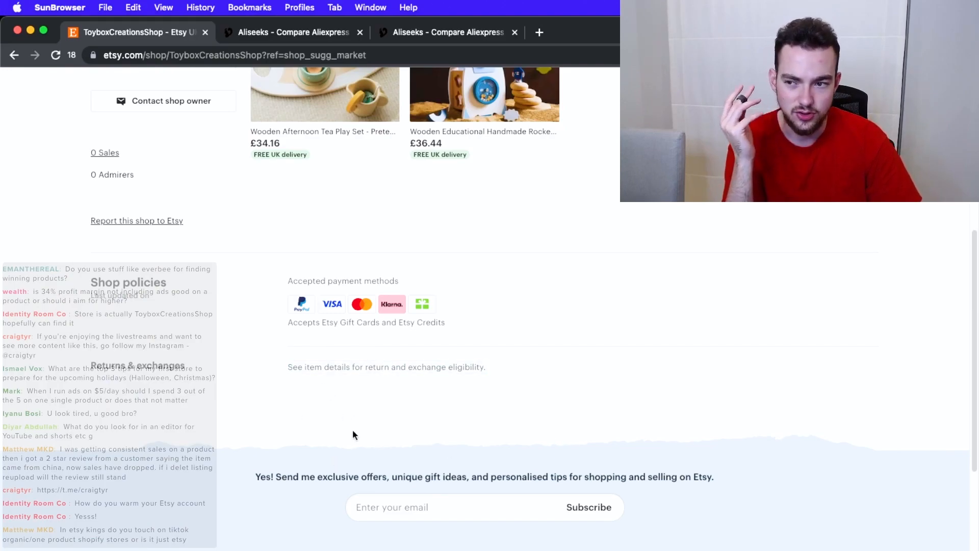
pyautogui.click(323, 94)
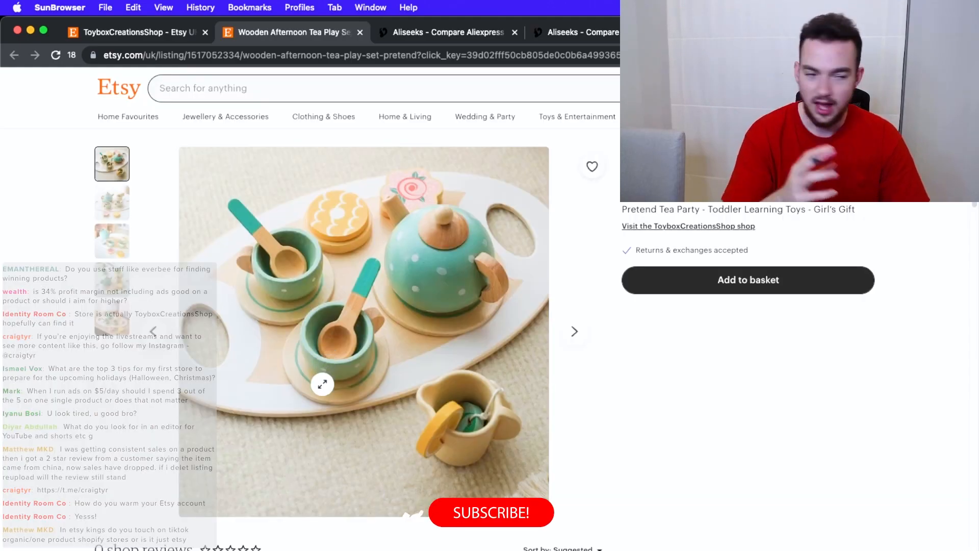
pyautogui.scroll(-3)
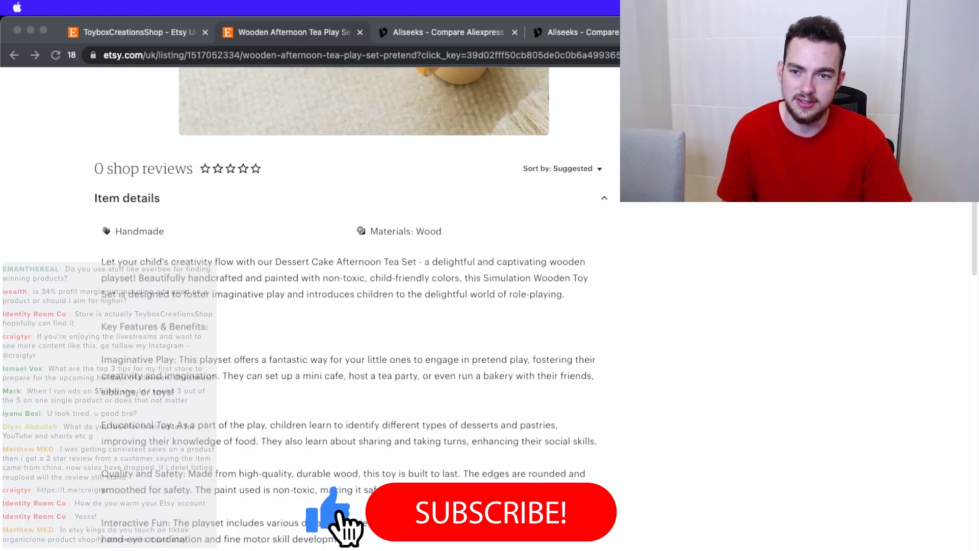
# - Check the copied description in ZeroGPT, which rates it 13.36% AI, then return to the listing
pyautogui.write('ai decgtorr free')
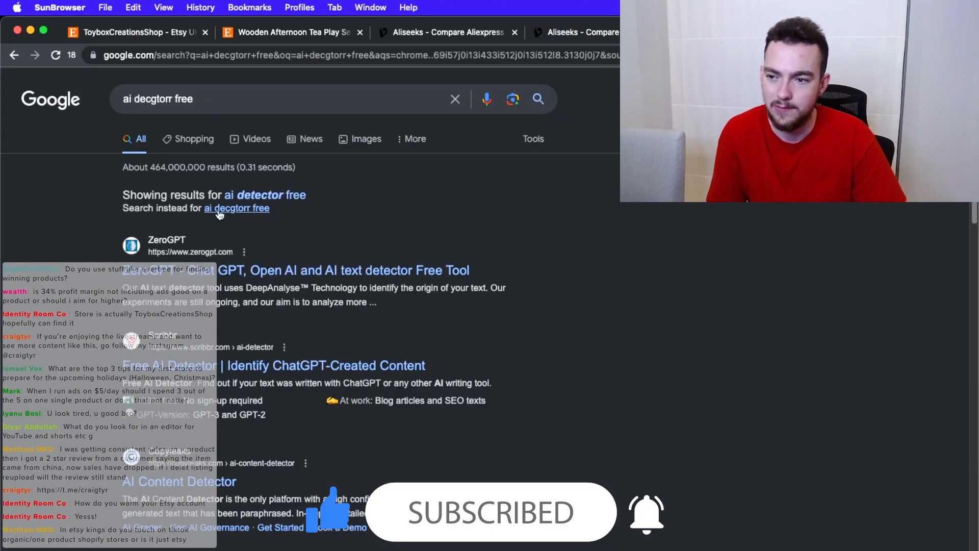
pyautogui.click(290, 32)
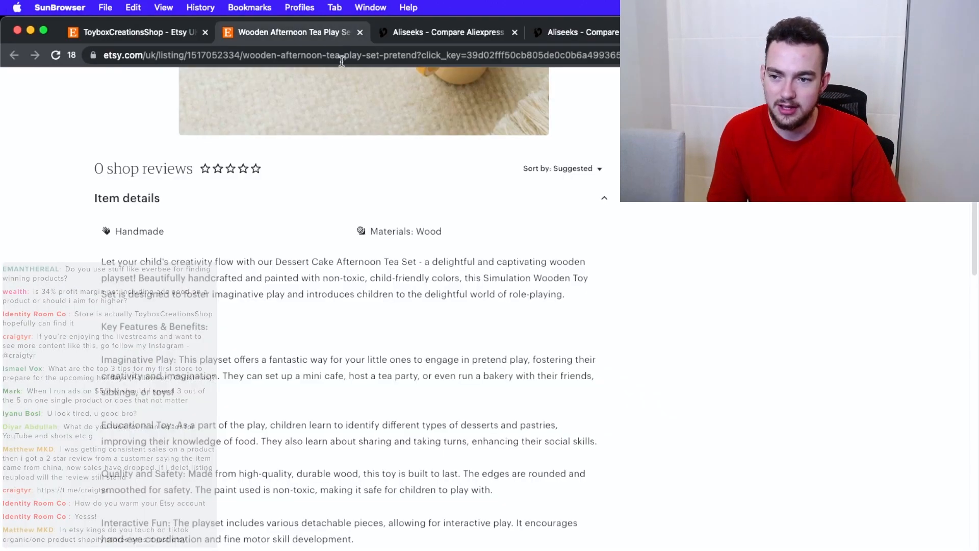
pyautogui.scroll(-3)
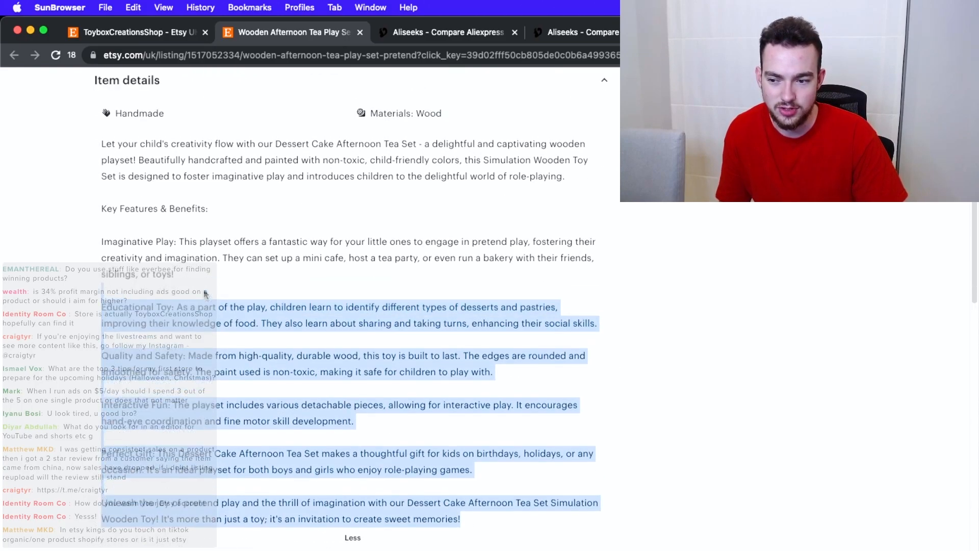
pyautogui.scroll(3)
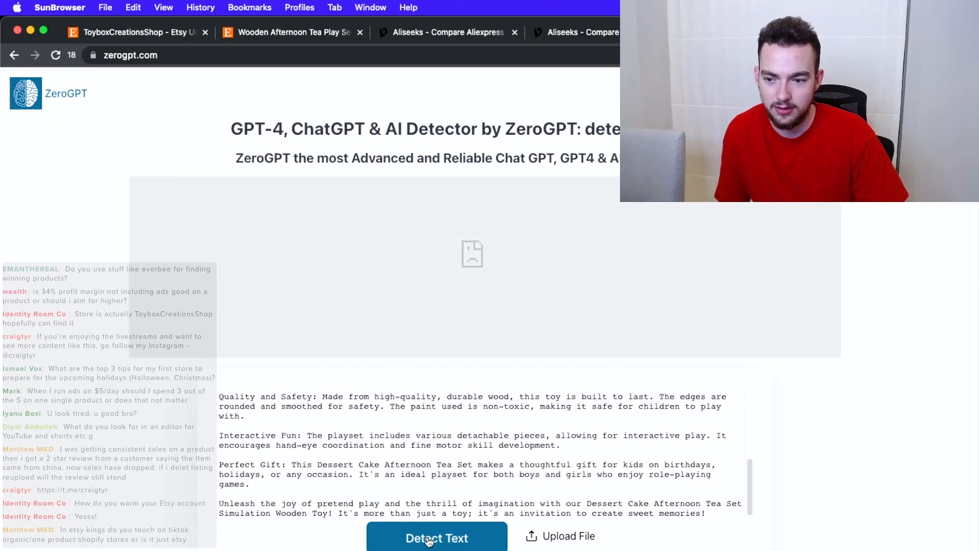
pyautogui.click(437, 538)
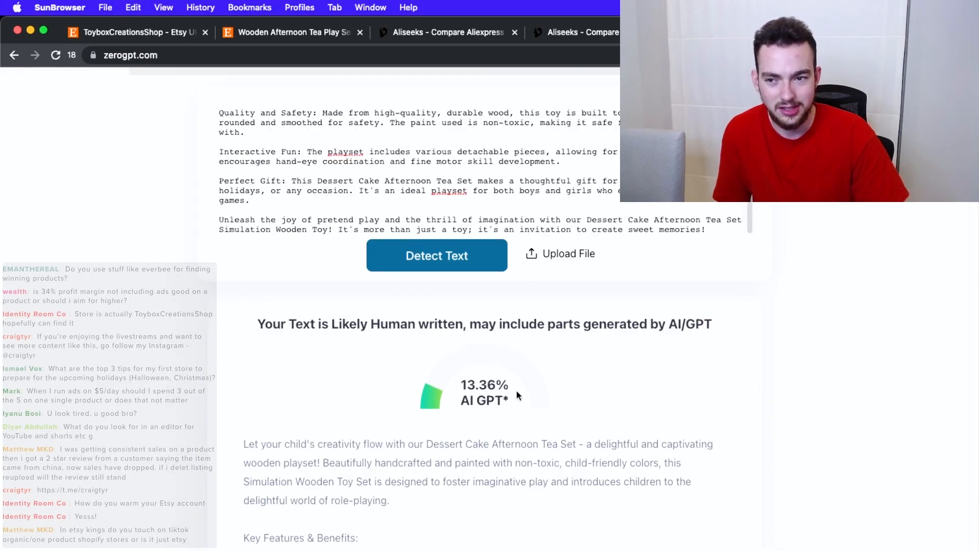
pyautogui.click(290, 31)
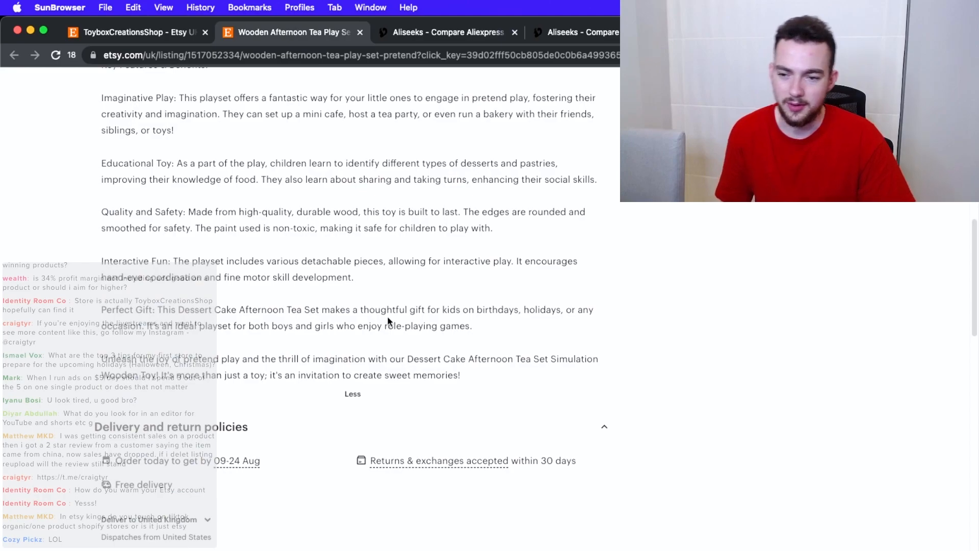
# - Scroll back to the tea set's Key Features and reopen ZeroGPT's 13.36% AI result
pyautogui.scroll(3)
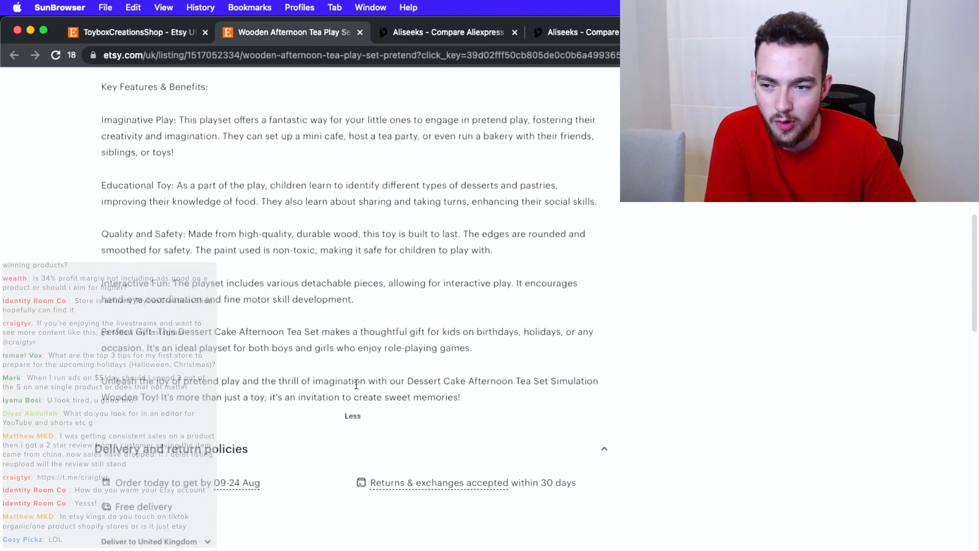
pyautogui.scroll(3)
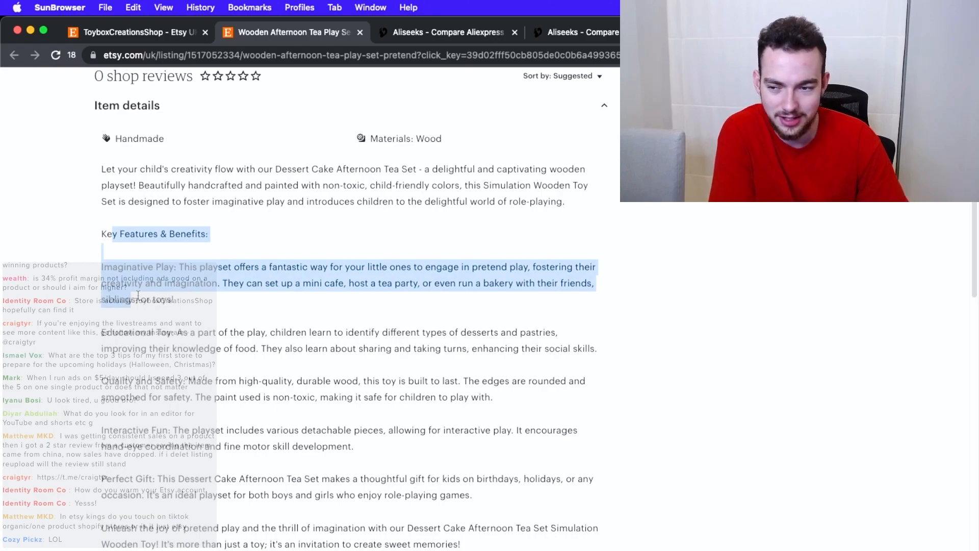
pyautogui.click(436, 255)
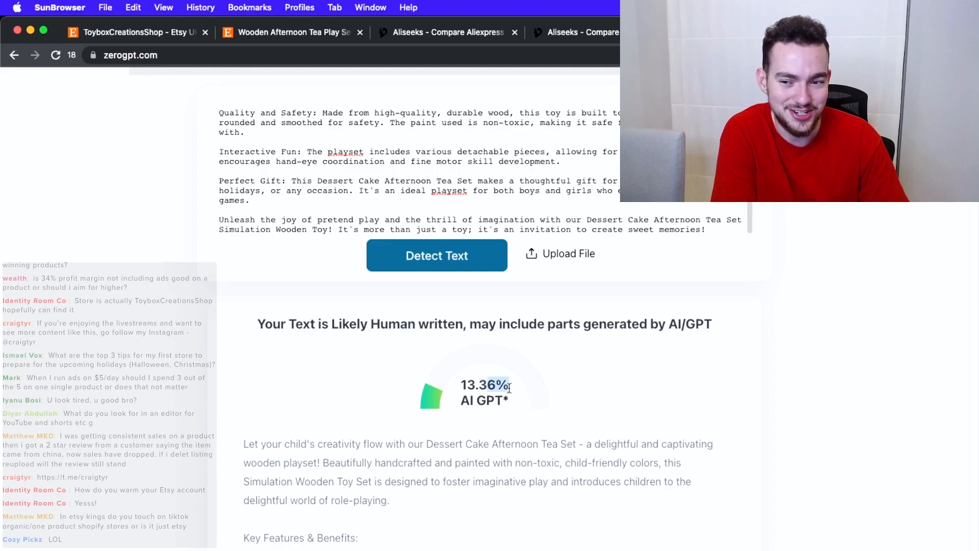